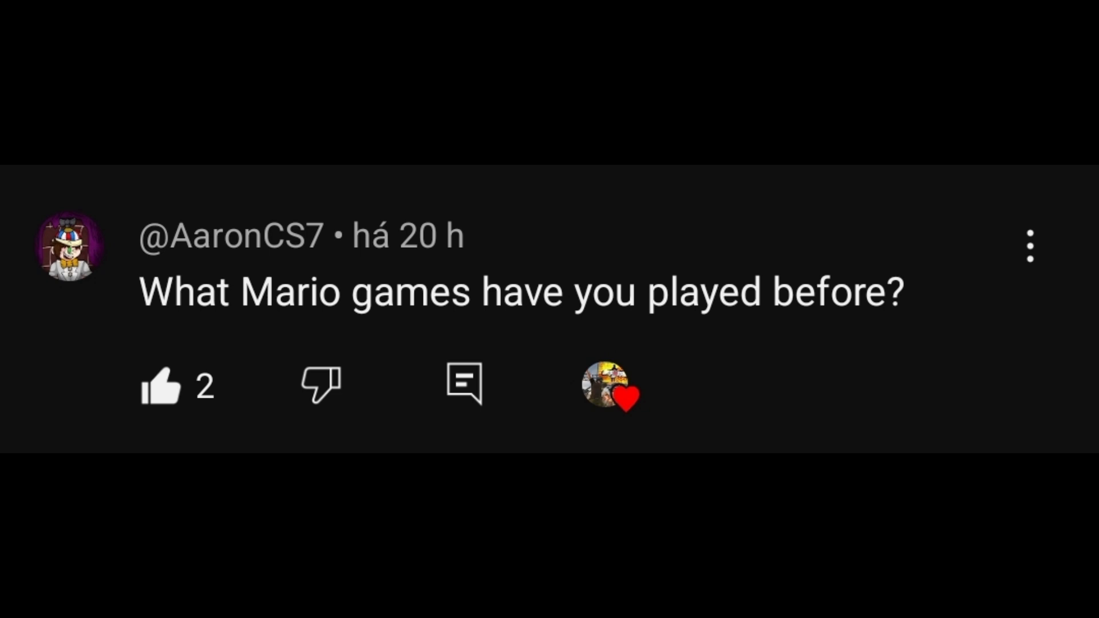
scroll(down, 3)
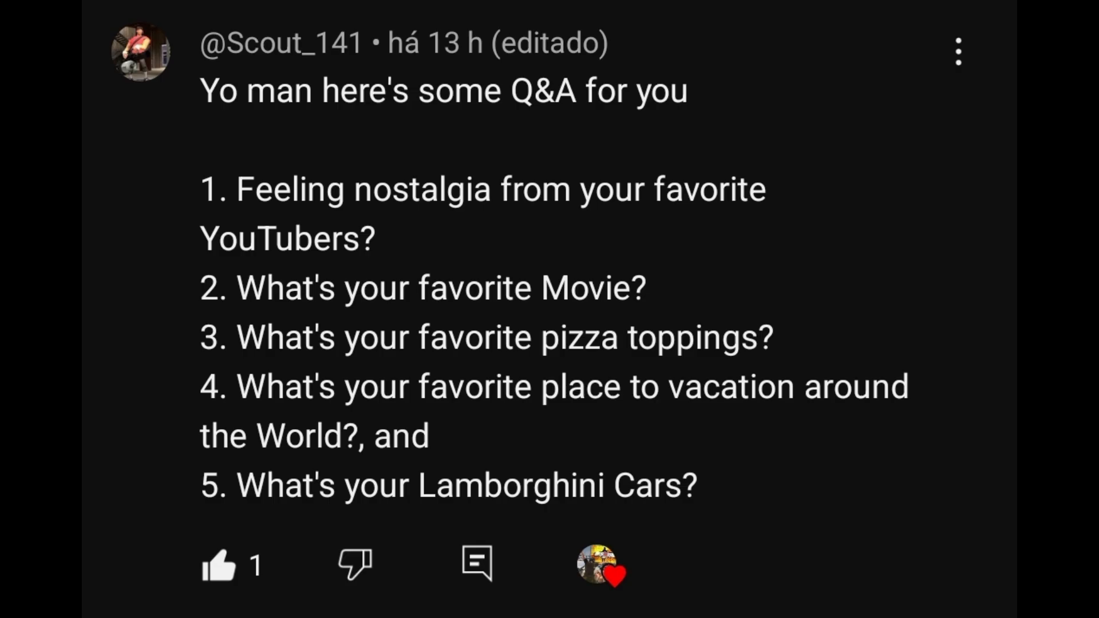